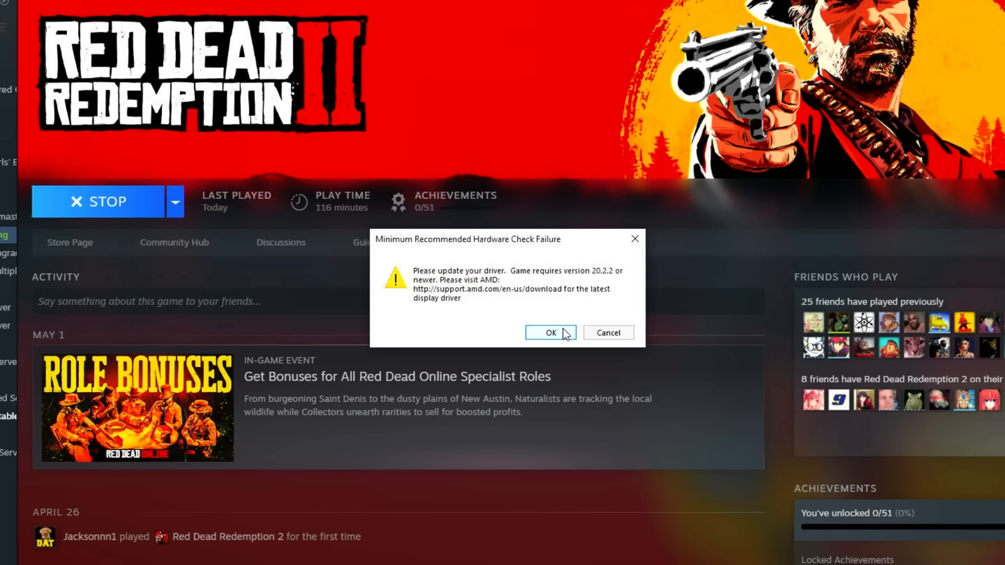
- Dismiss the outdated-driver and low-video-memory warnings so the game continues launching
left_click(549, 333)
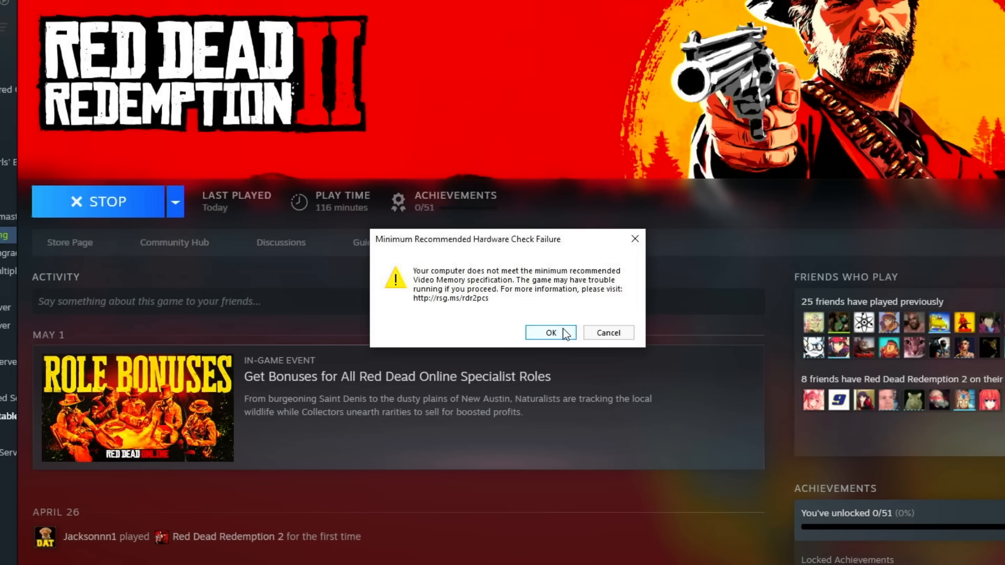
left_click(549, 333)
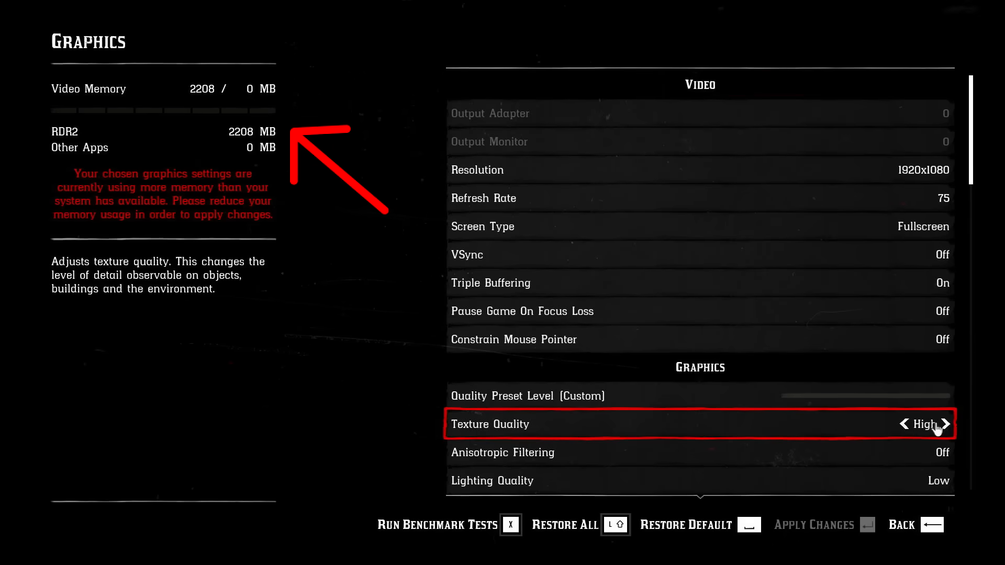
- Select High for Texture Quality despite exceeding available video memory
left_click(946, 424)
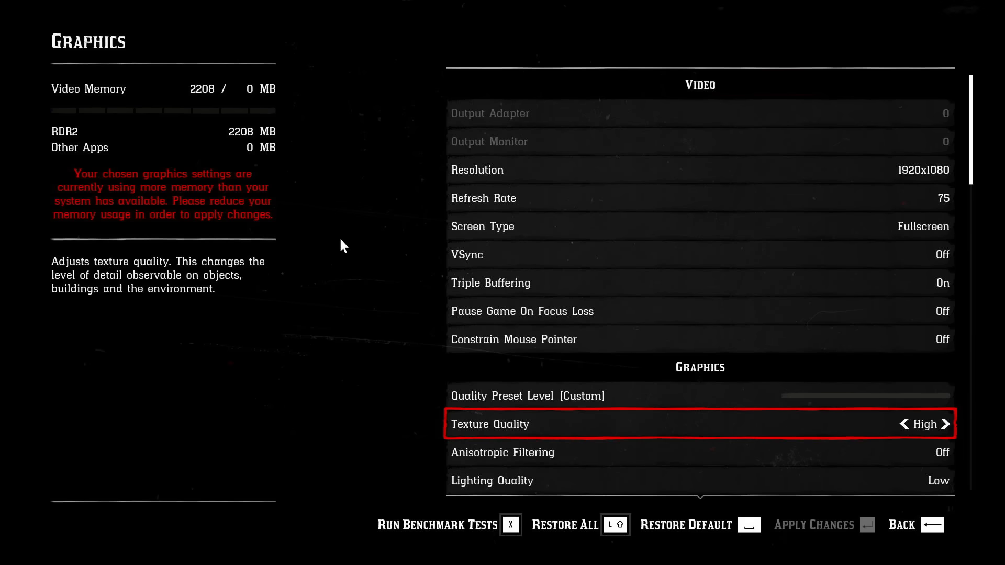
scroll("down", 3)
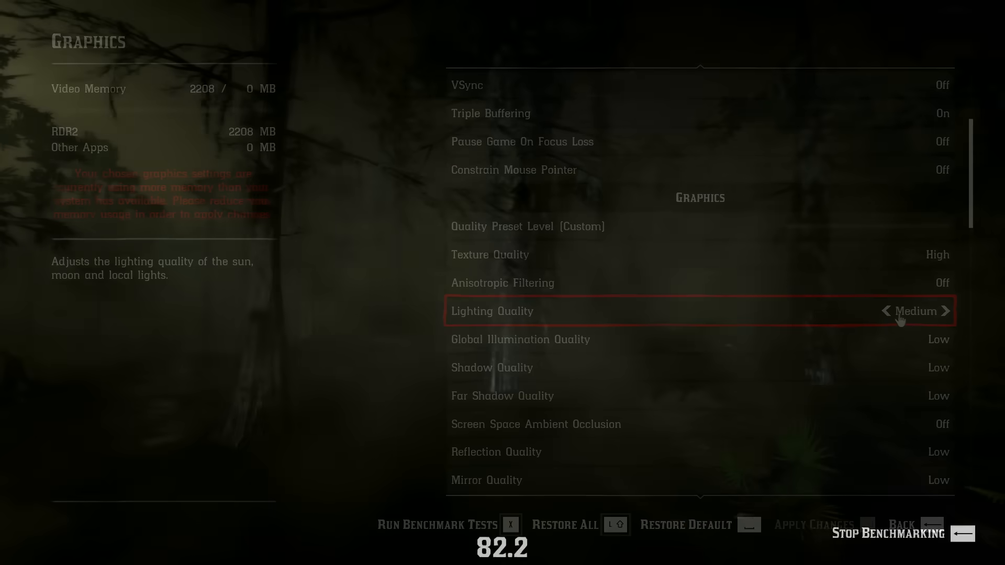
- Leave the graphics menu after starting the benchmark at Lighting Medium, Textures High
key("Escape")
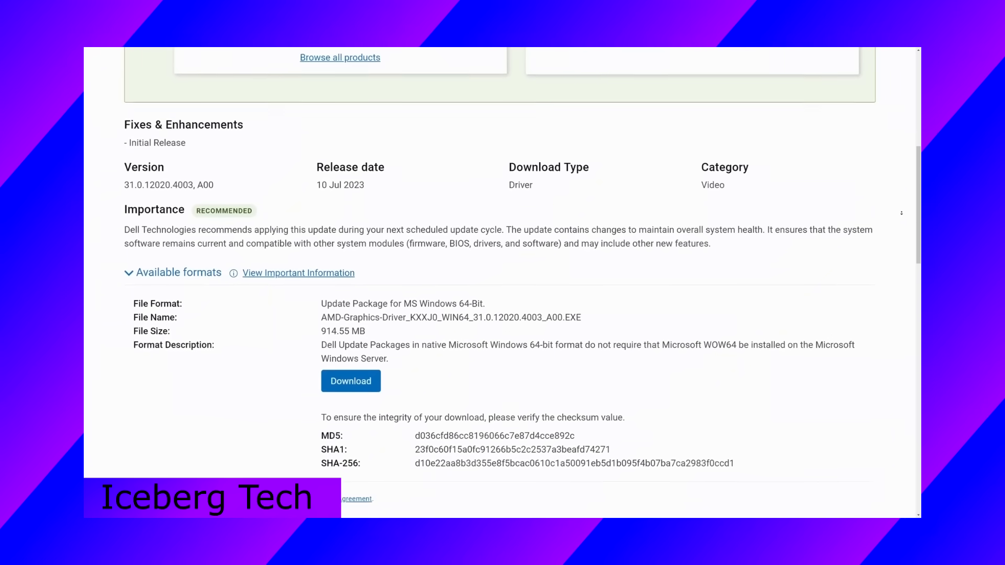
- Locate the Radeon RX 5300 driver download, version 27.20.14524.0 from 25 Mar 2021
scroll("down", 3)
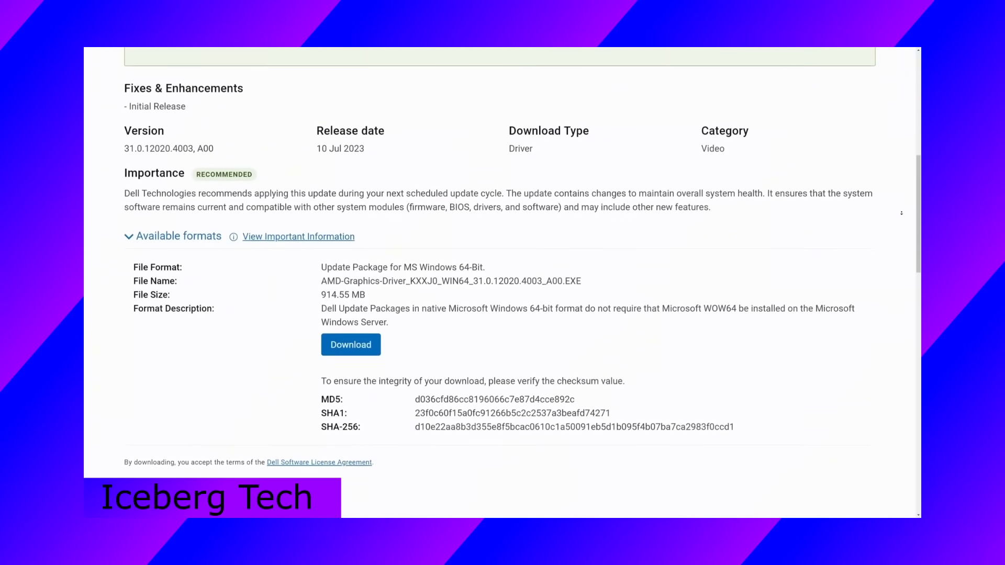
scroll("down", 3)
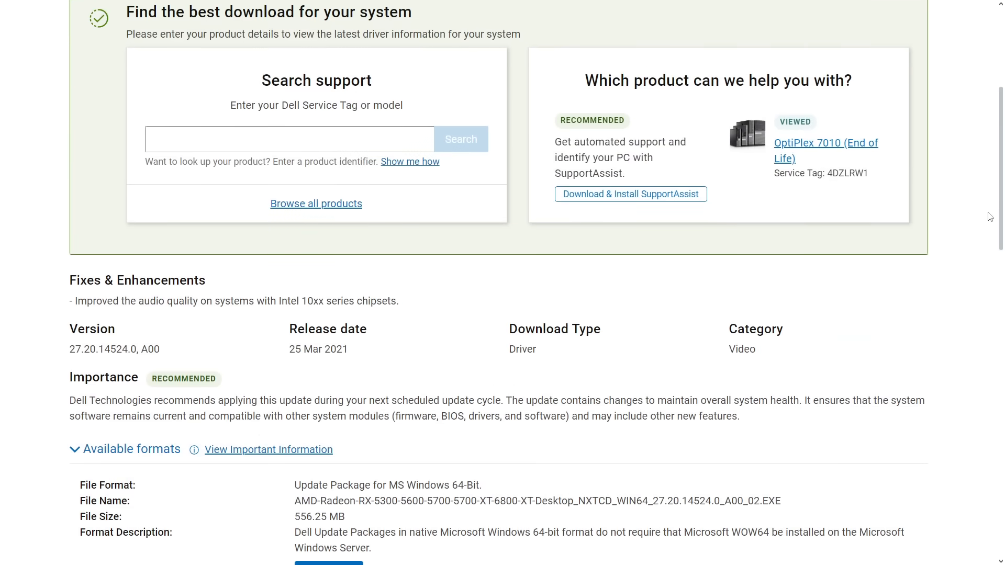
left_click_drag(293, 350, 330, 350)
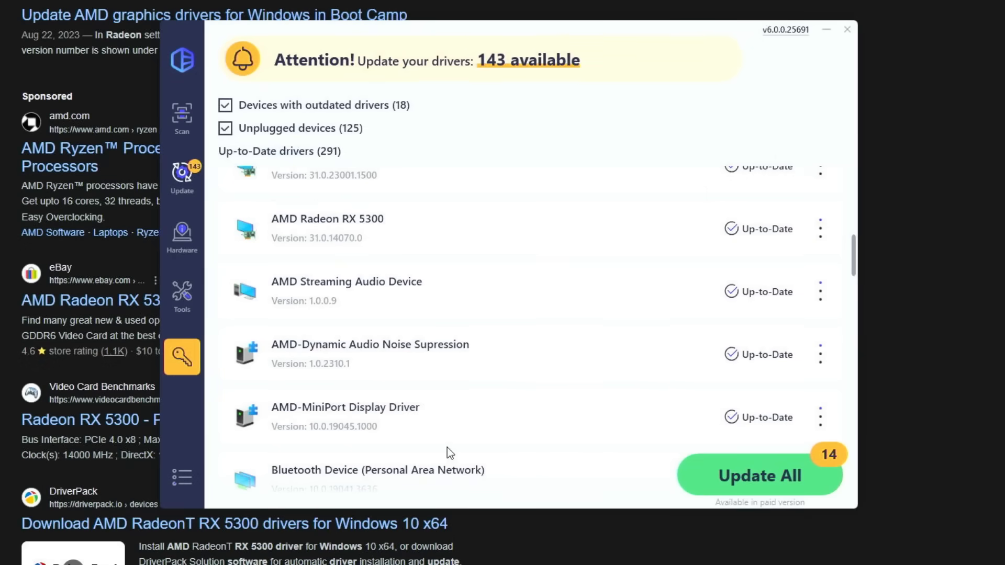
mouse_move(279, 268)
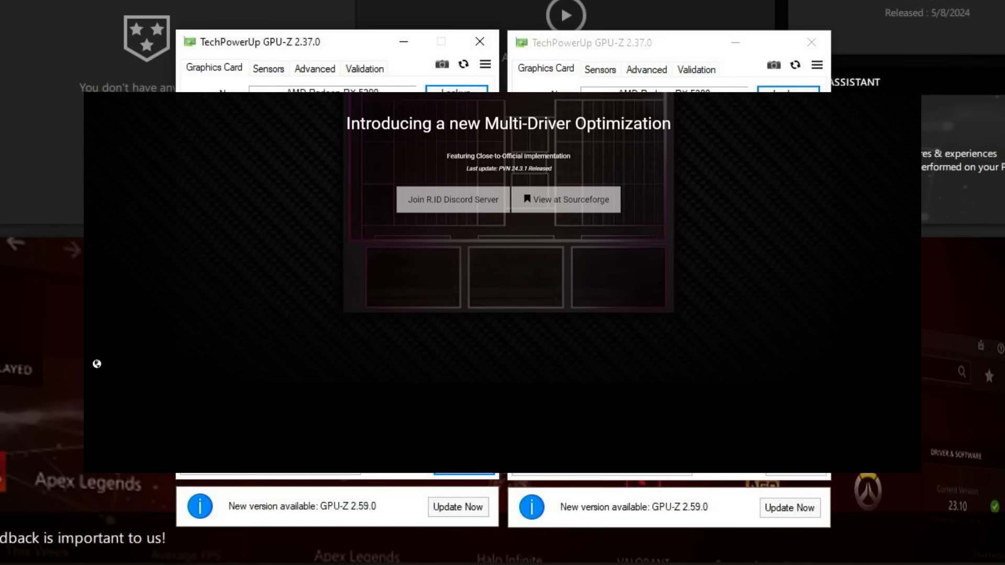
- Bring the Compatibility, Community, Security and Flexibility feature section into view
scroll("down", 3)
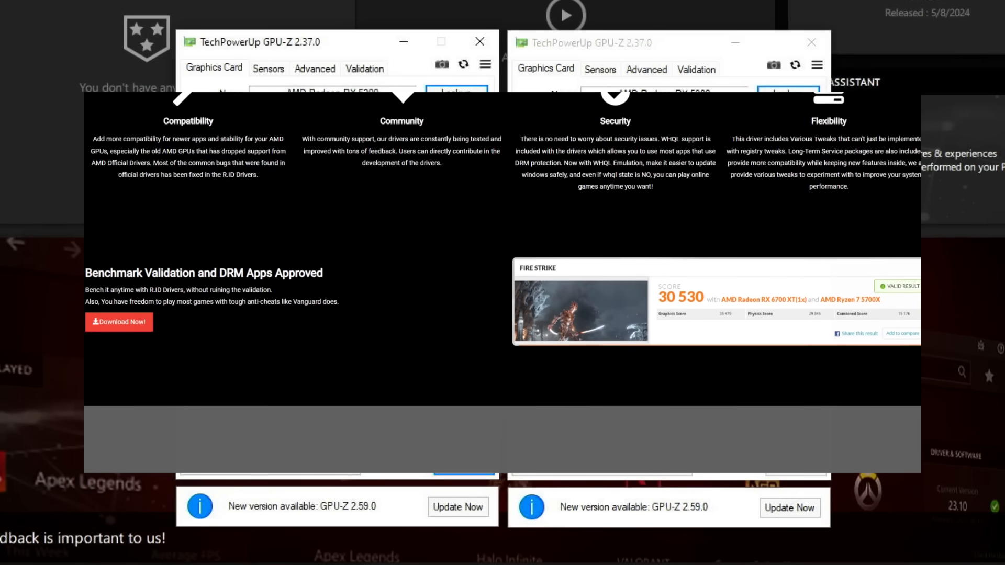
scroll("down", 3)
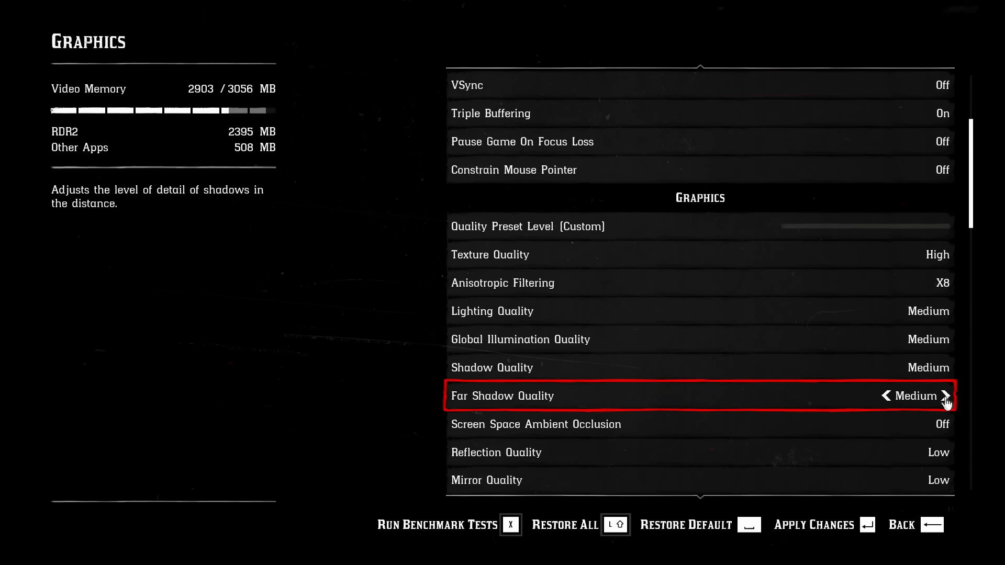
- Raise Screen Space Ambient Occlusion above Off toward Medium among the graphics options
scroll("down", 3)
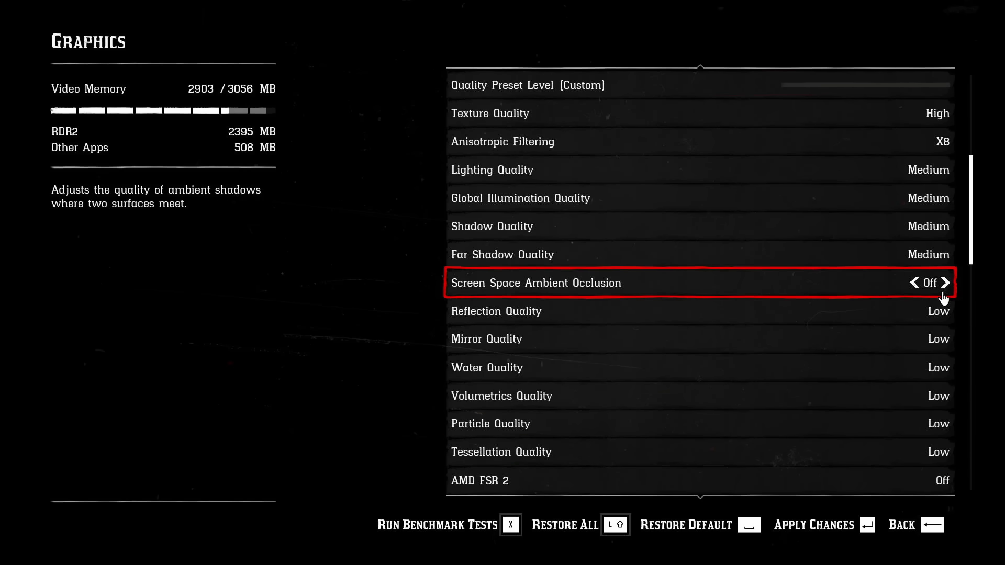
left_click(945, 283)
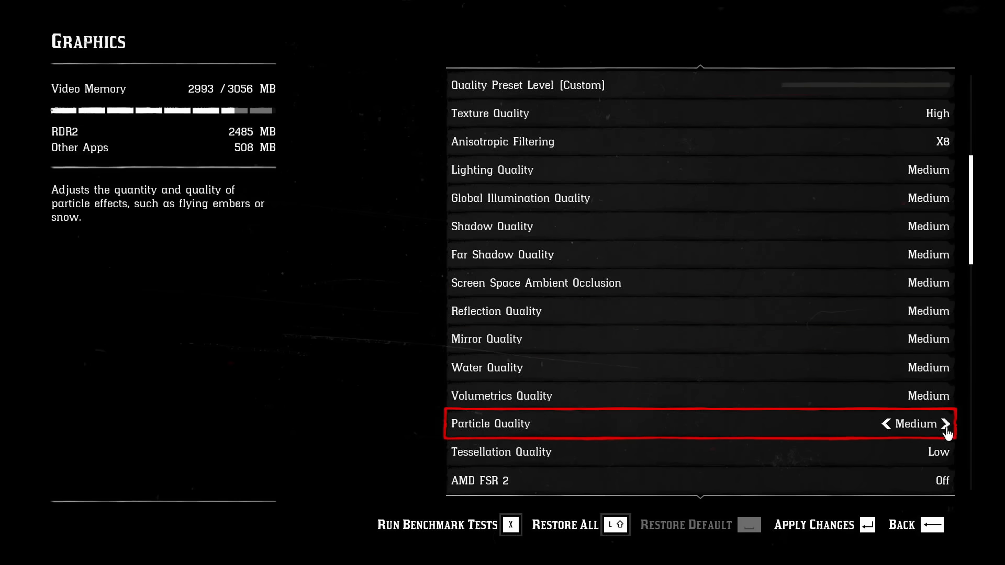
scroll("down", 3)
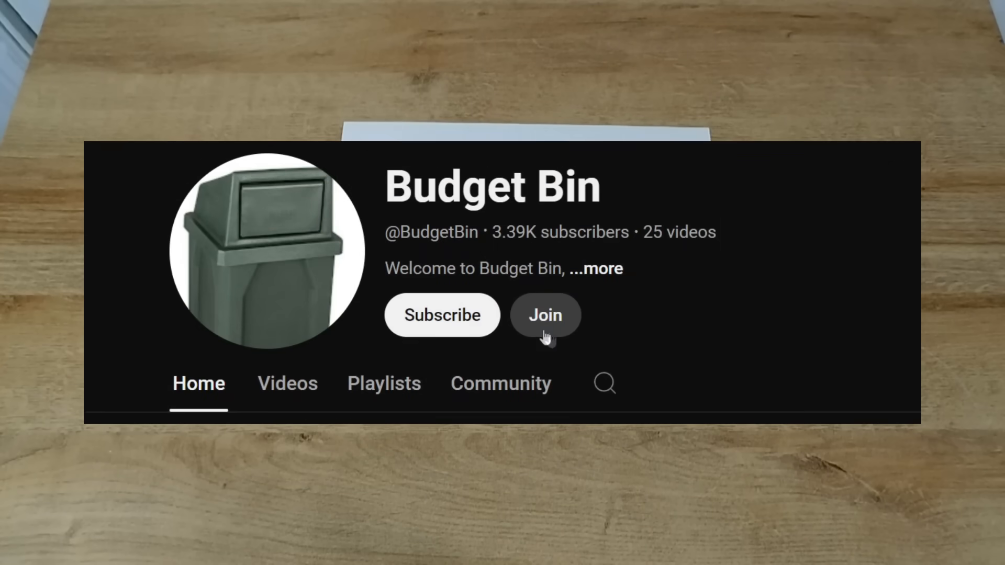
mouse_move(519, 319)
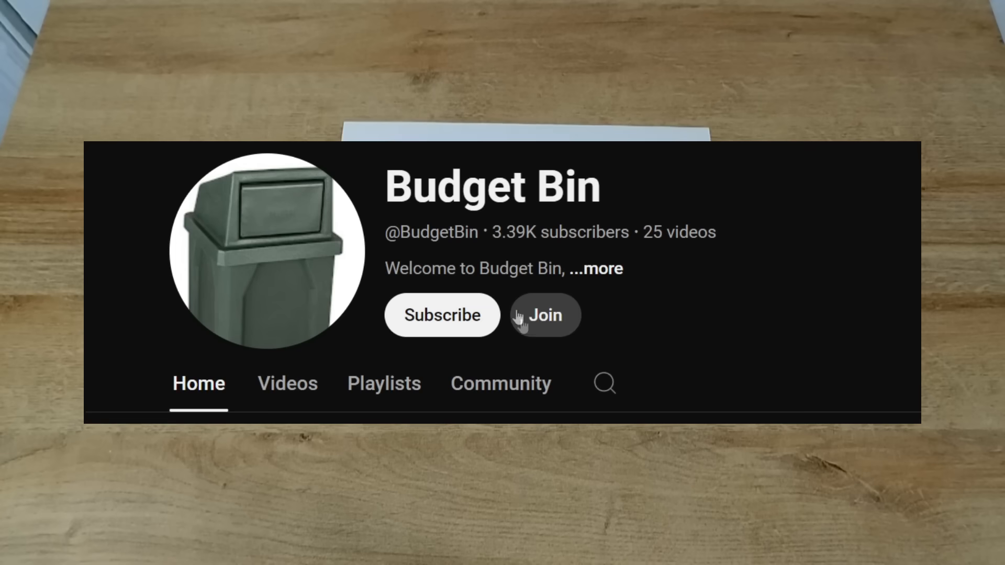
mouse_move(571, 330)
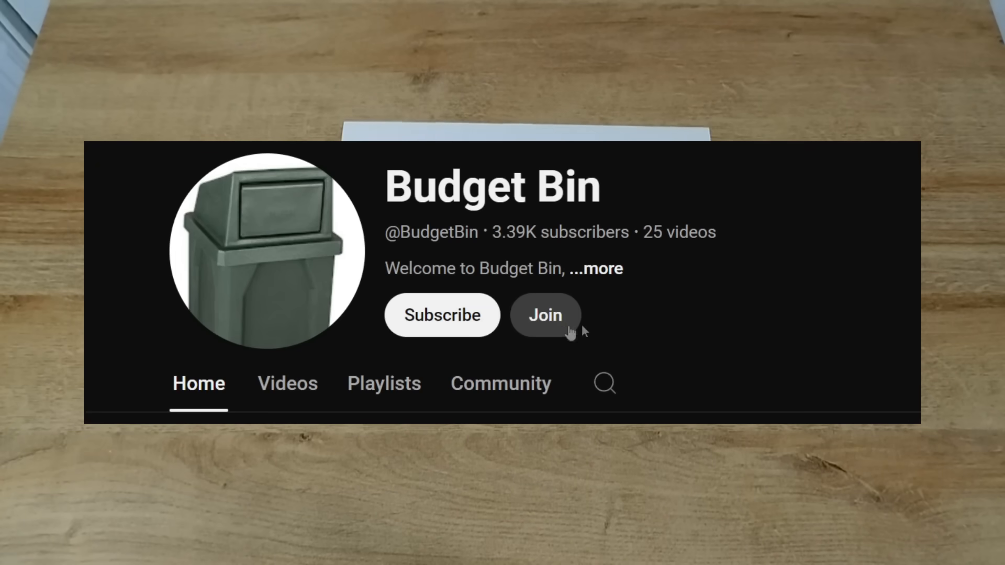